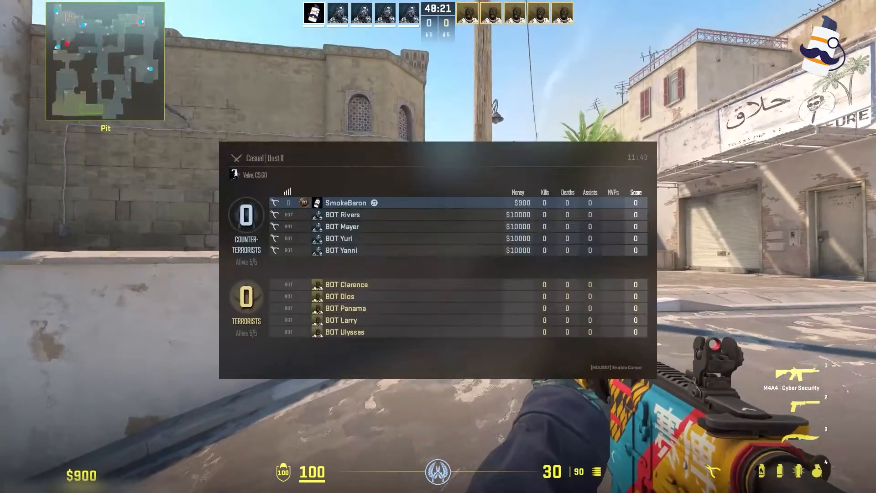
Step: Toggle the scoreboard repeatedly to compare the round radar with the full square map
key("tab")
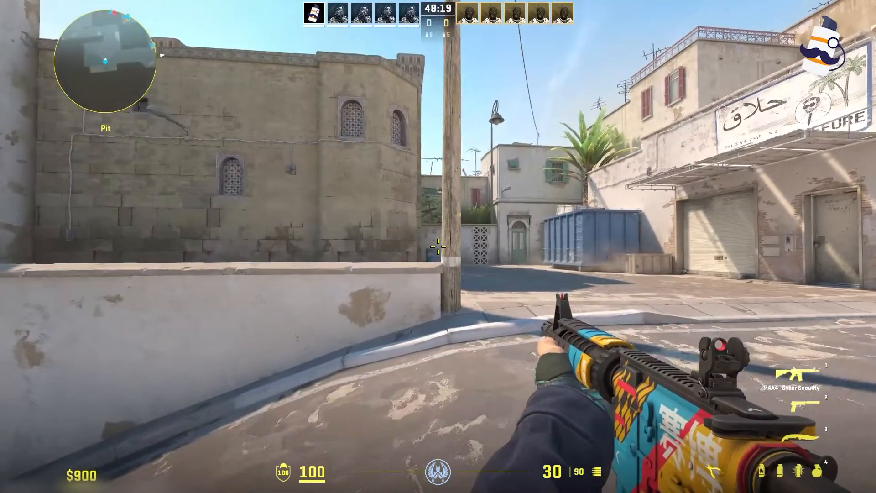
key("Tab")
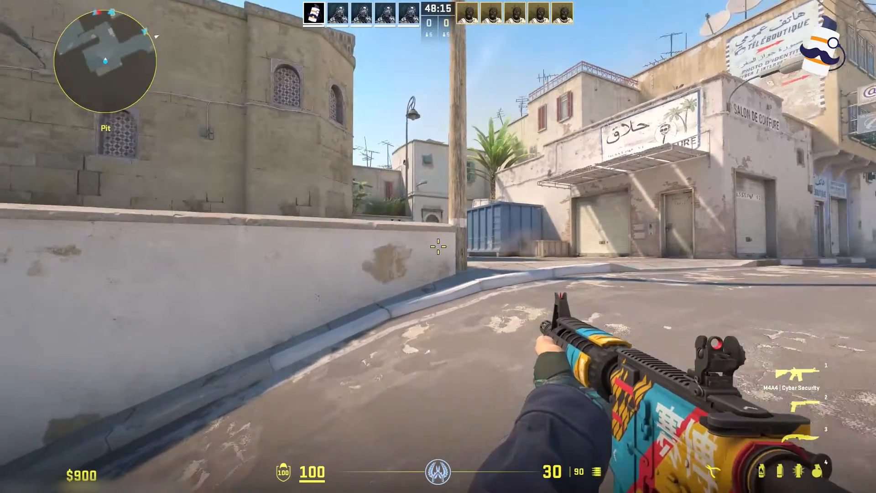
key("tab")
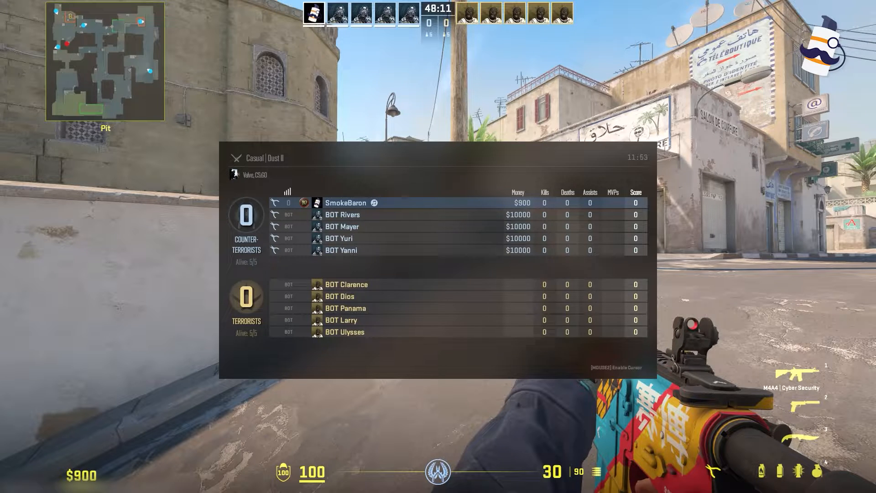
key("tab")
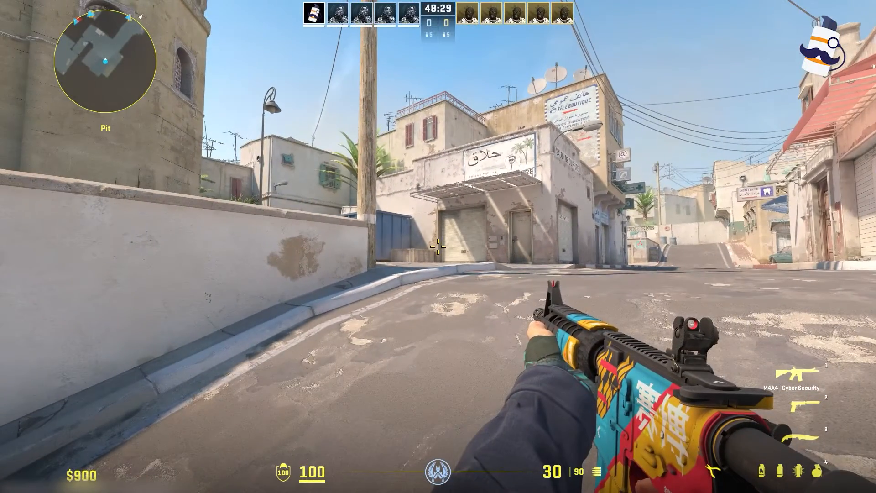
key("tab")
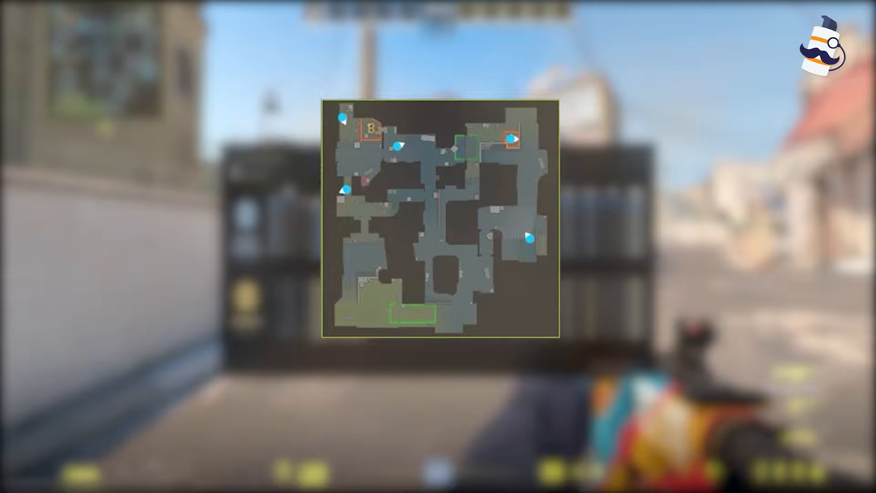
key("Tab")
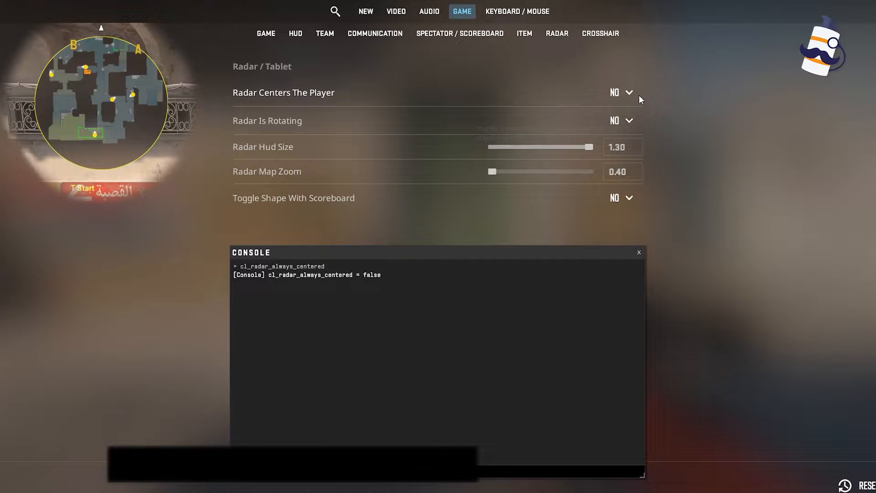
Step: Toggle Radar Is Rotating to Yes then No, and query cl_hud_color and cl_hud_radar_scale
left_click(619, 92)
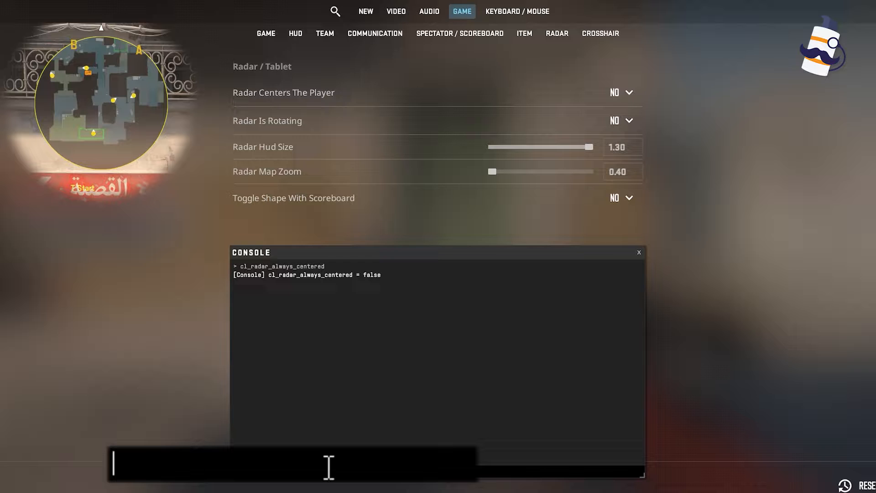
left_click(618, 120)
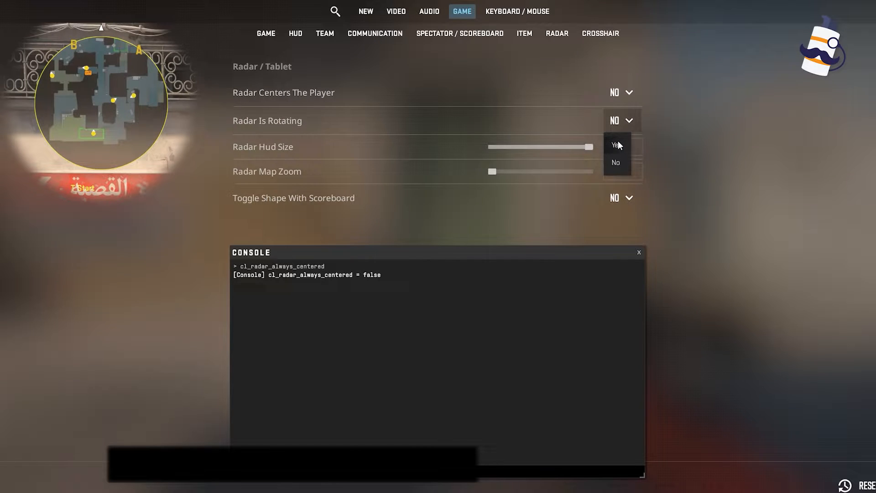
left_click(614, 144)
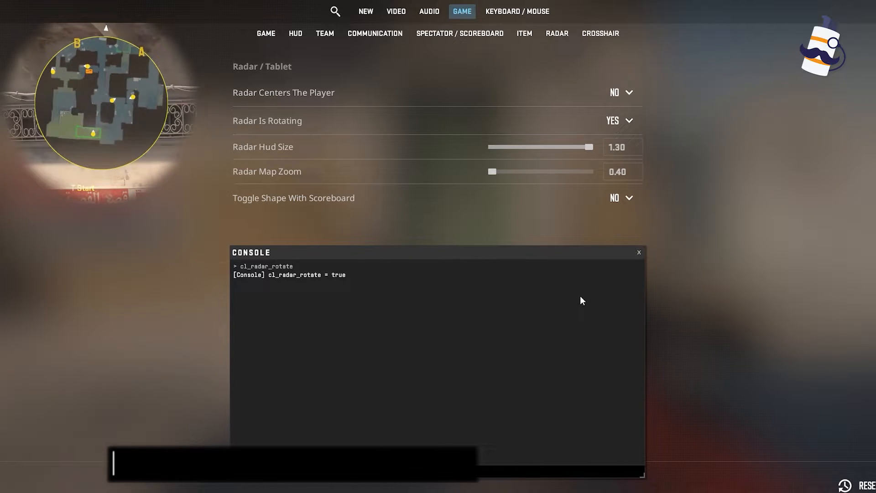
left_click(618, 120)
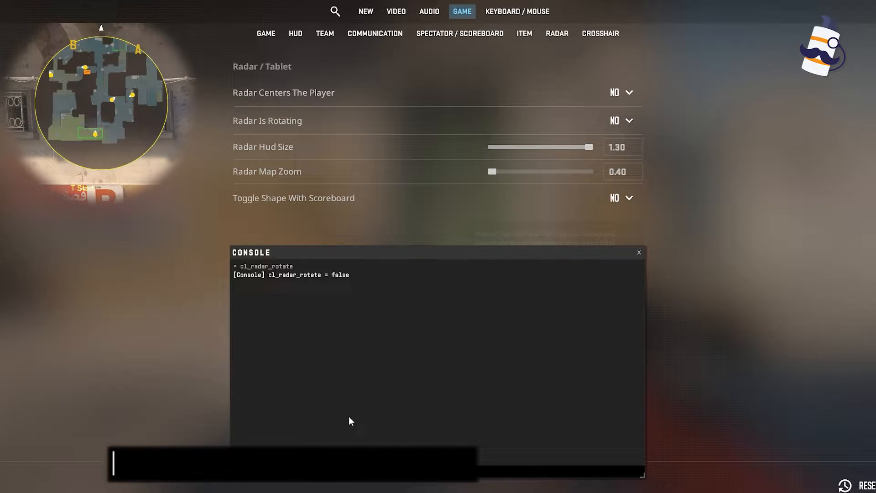
type("cl_hud_color")
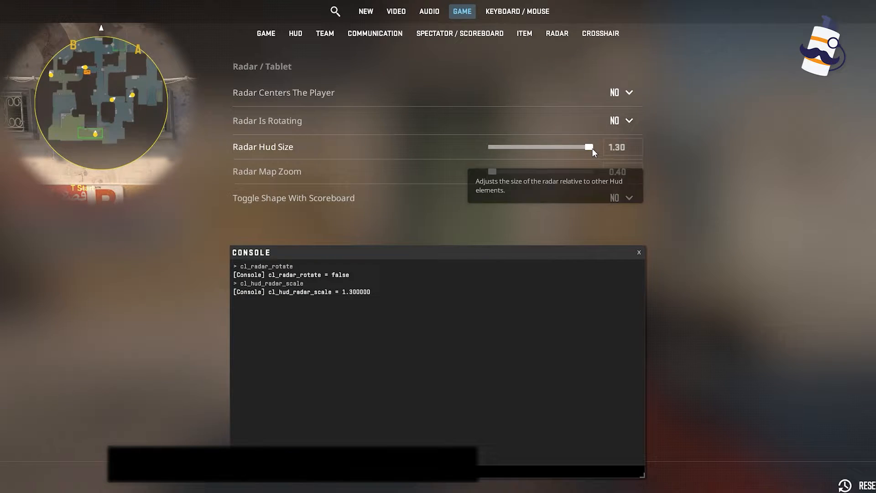
type("cl_hud_radar_scale")
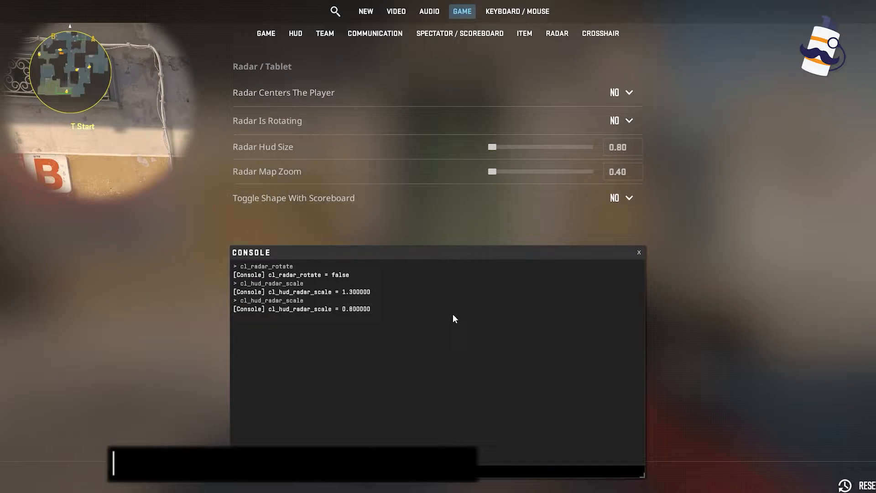
Step: Restore radar HUD size to 1.30, try map zoom 1.00 then 0.40, checking cl_radar_scale
left_click_drag(490, 146, 587, 147)
type("cl_radar_scale")
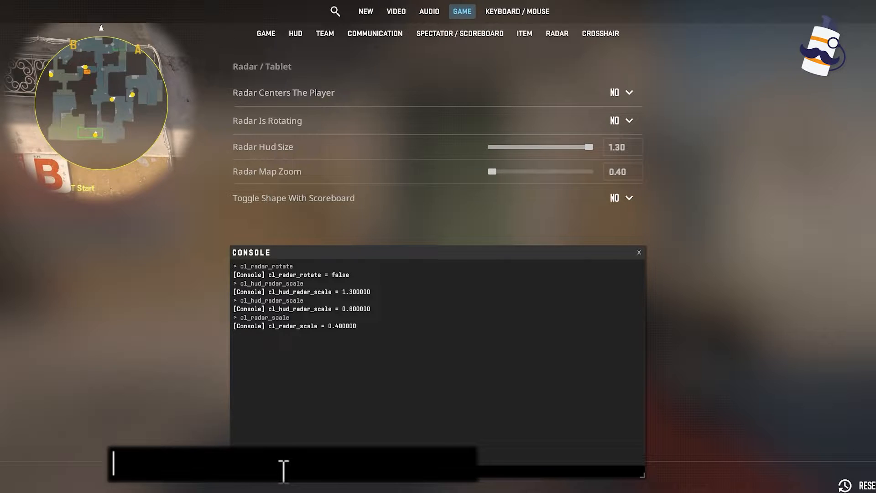
mouse_move(492, 172)
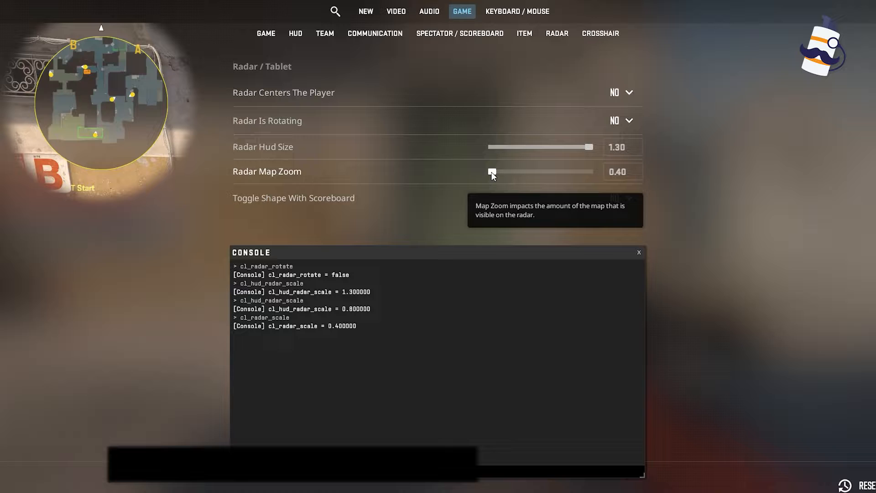
left_click_drag(492, 171, 589, 171)
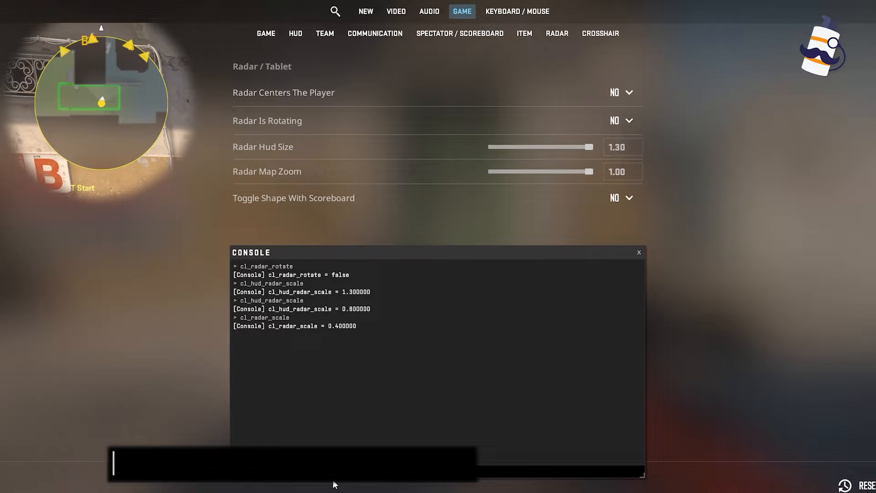
type("cl_radar_scale")
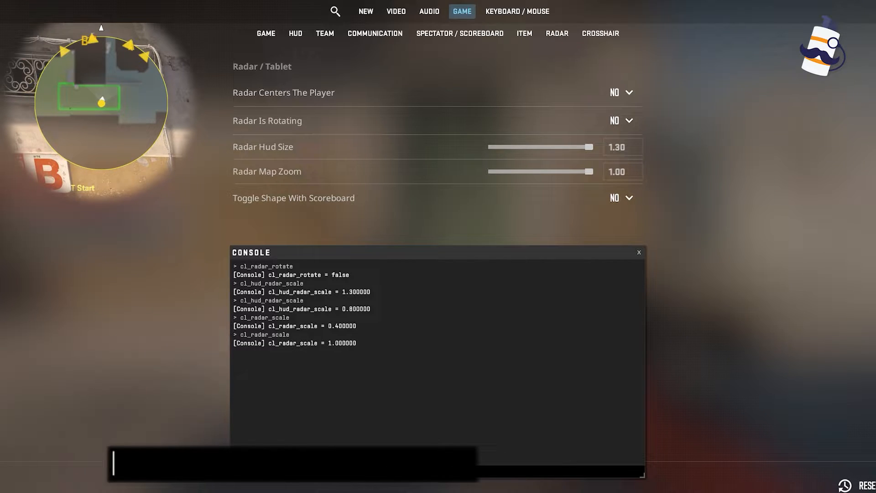
mouse_move(590, 175)
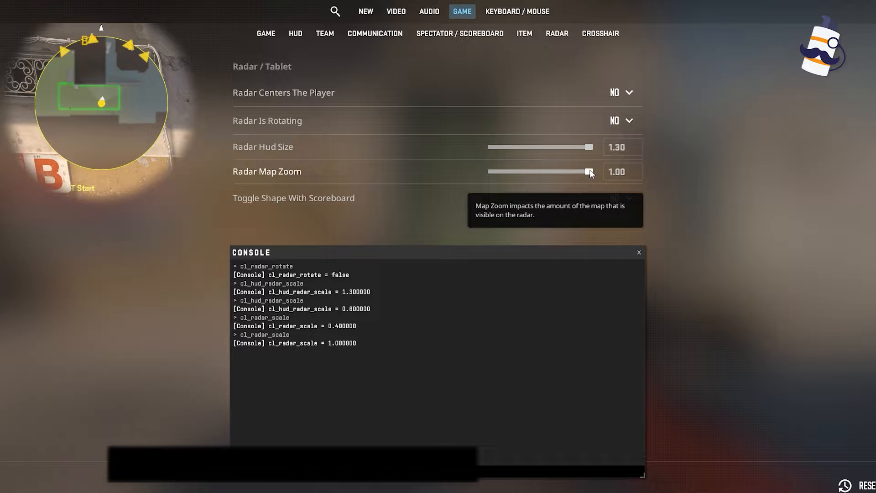
left_click_drag(589, 172, 490, 171)
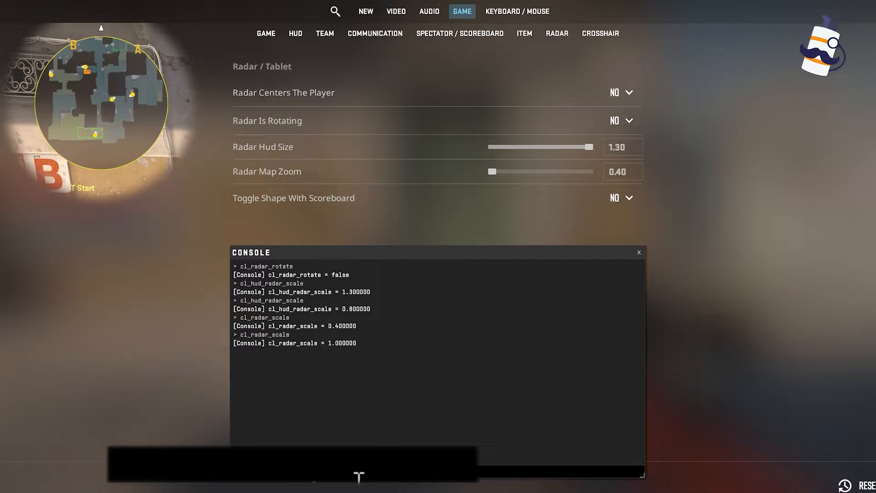
type("cl_radar_scale")
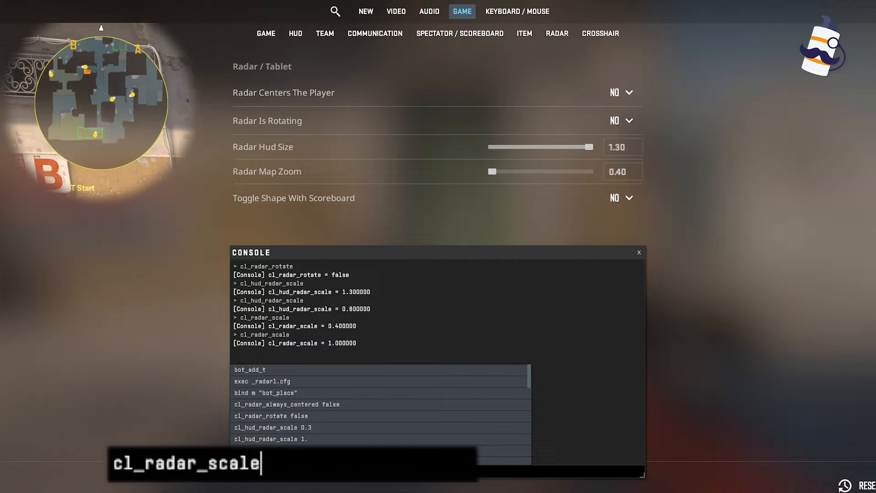
key("Return")
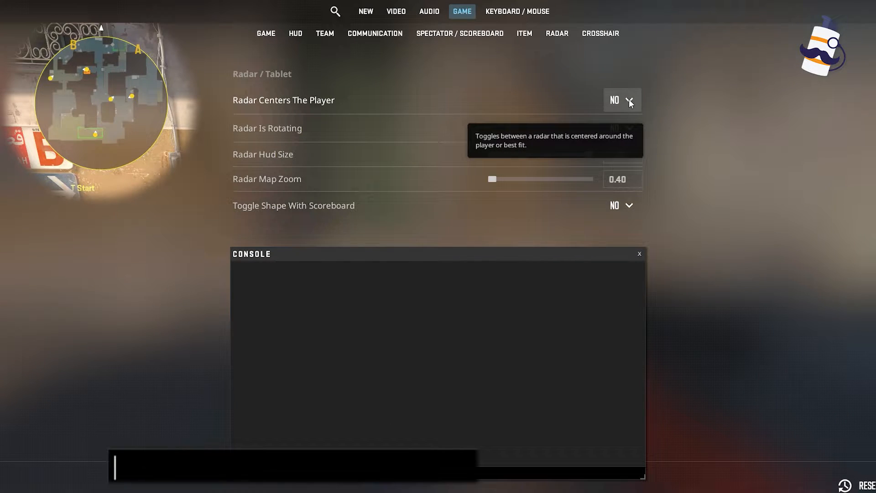
Step: Set Radar Centers The Player and Radar Is Rotating to Yes, with HUD size 1.00
left_click(623, 99)
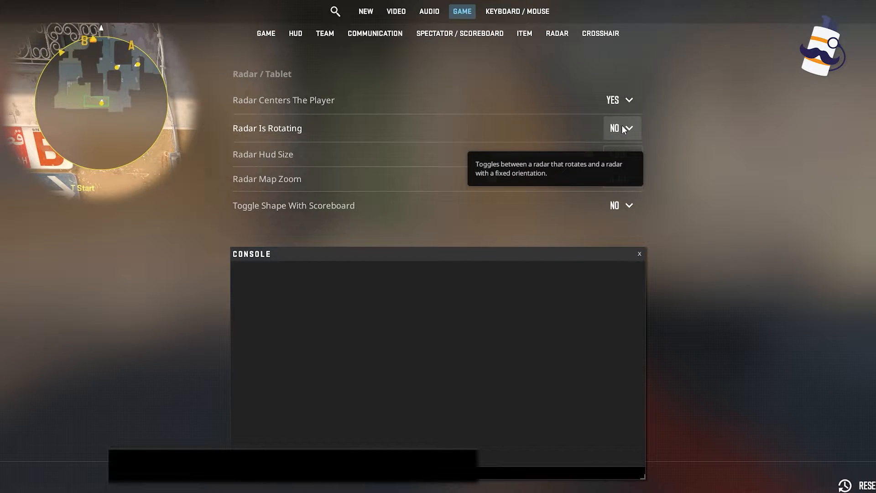
left_click(622, 128)
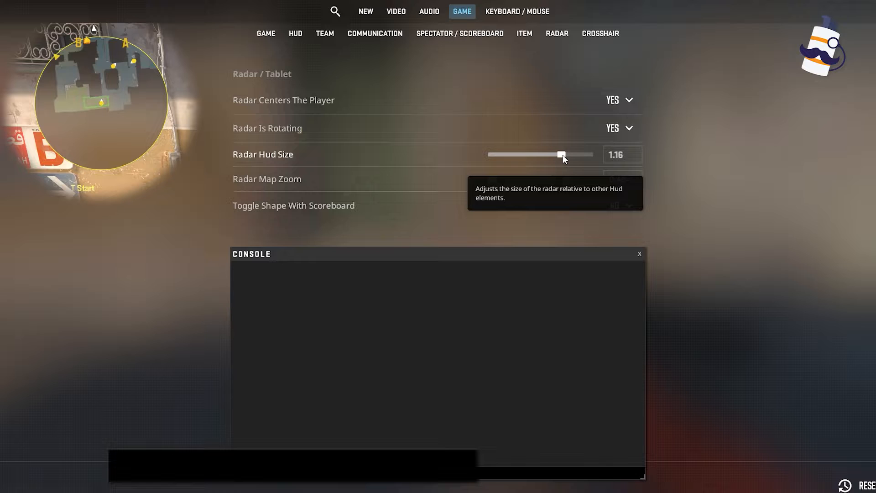
left_click_drag(561, 155, 533, 155)
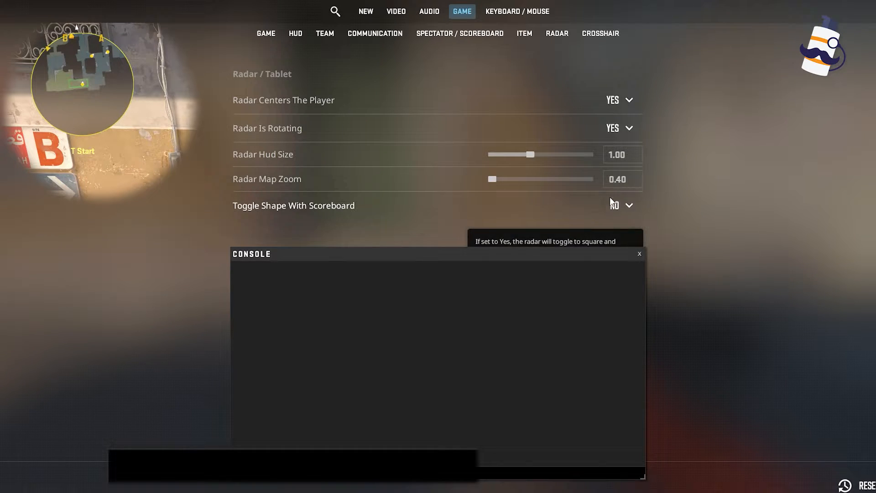
mouse_move(494, 184)
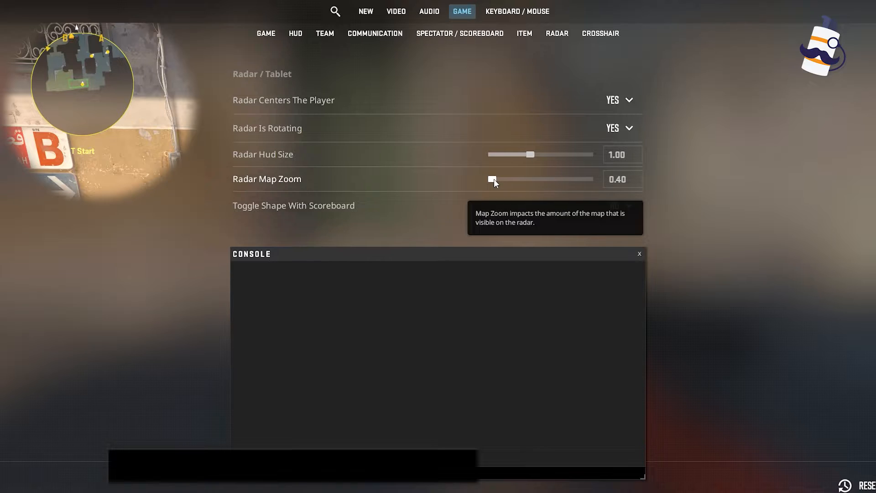
Step: Fine-tune Radar Map Zoom to 0.65 and bring up the Toggle Shape With Scoreboard choices
left_click_drag(492, 179, 558, 179)
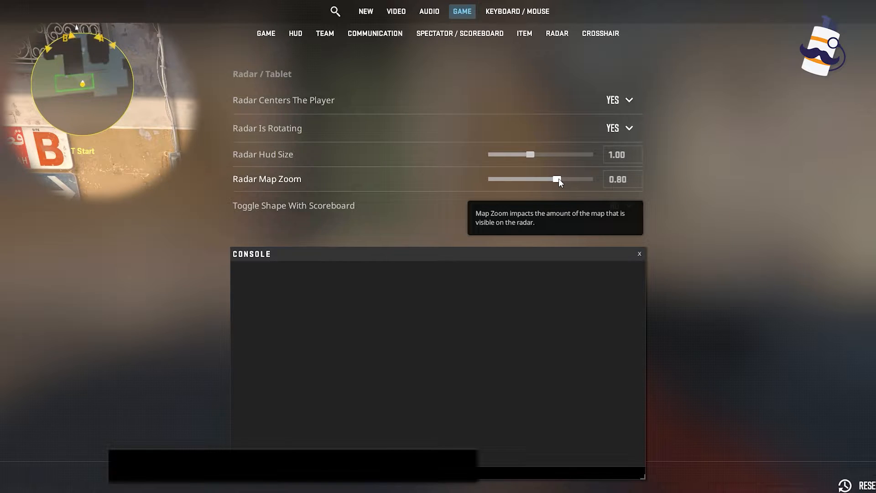
left_click_drag(557, 179, 547, 179)
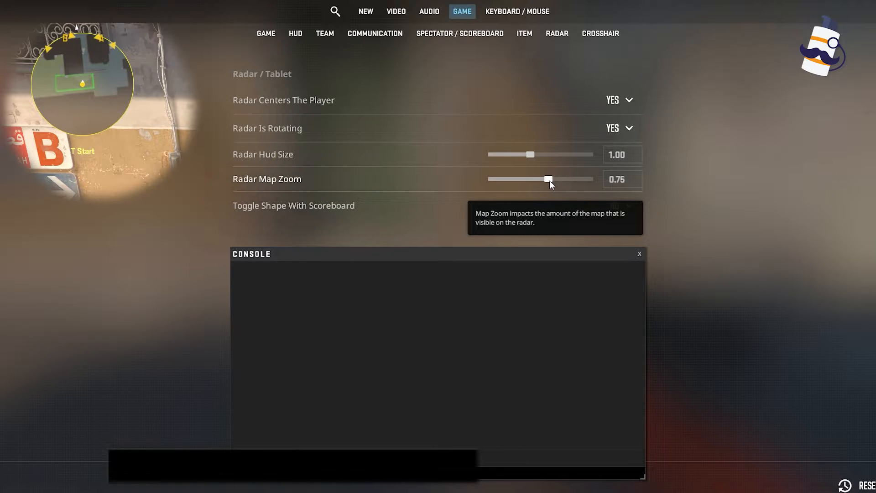
left_click_drag(549, 179, 524, 179)
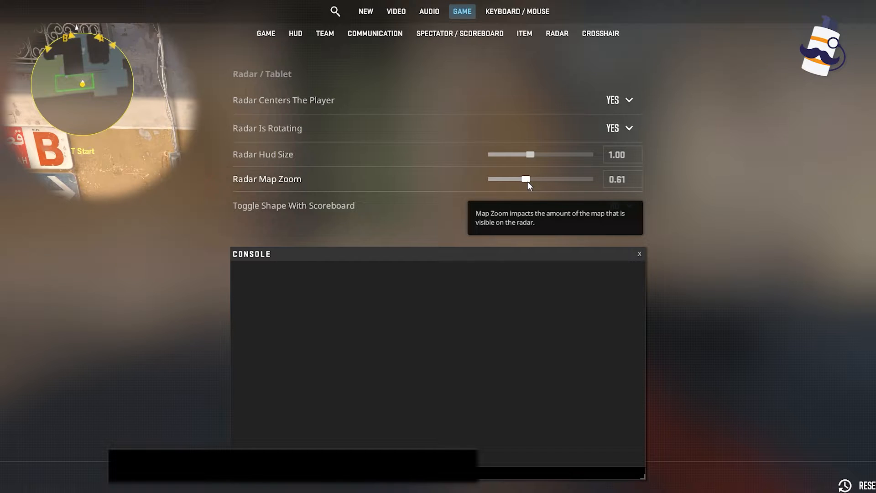
left_click_drag(524, 179, 530, 179)
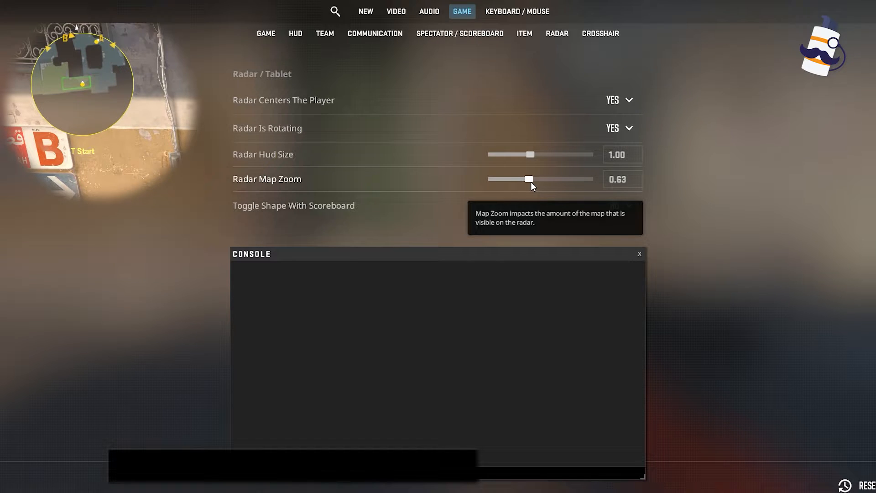
left_click_drag(528, 178, 533, 179)
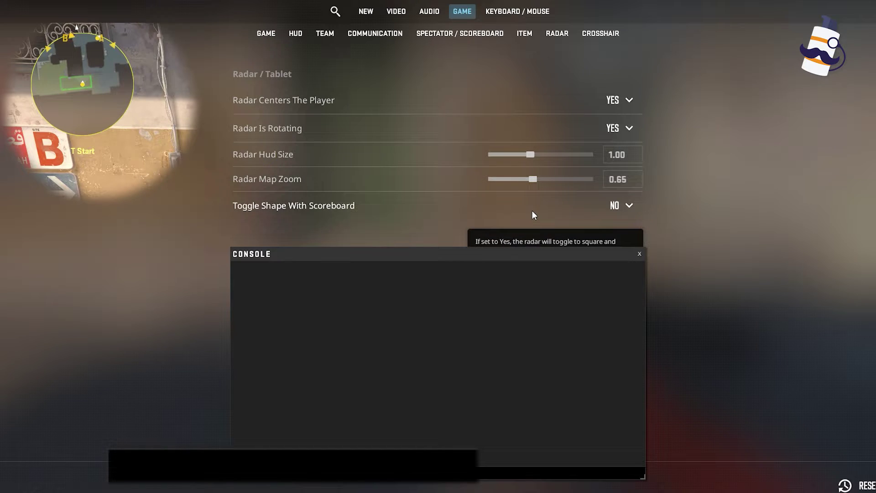
mouse_move(536, 218)
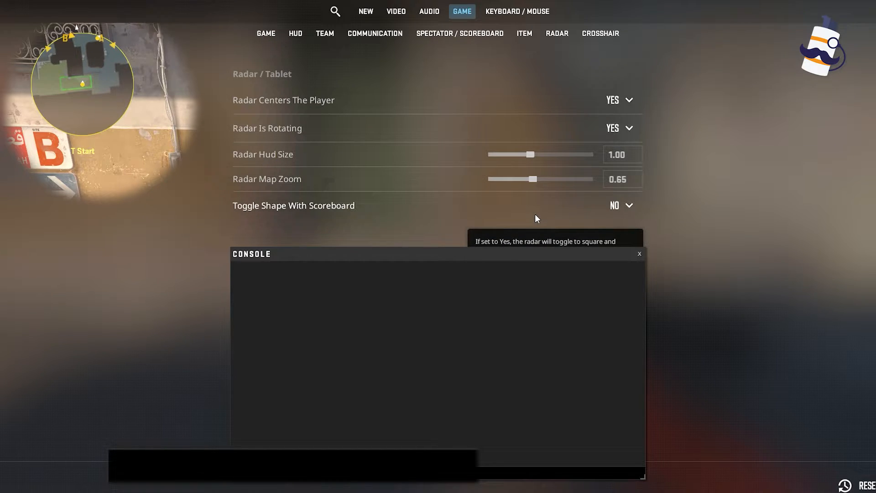
mouse_move(632, 209)
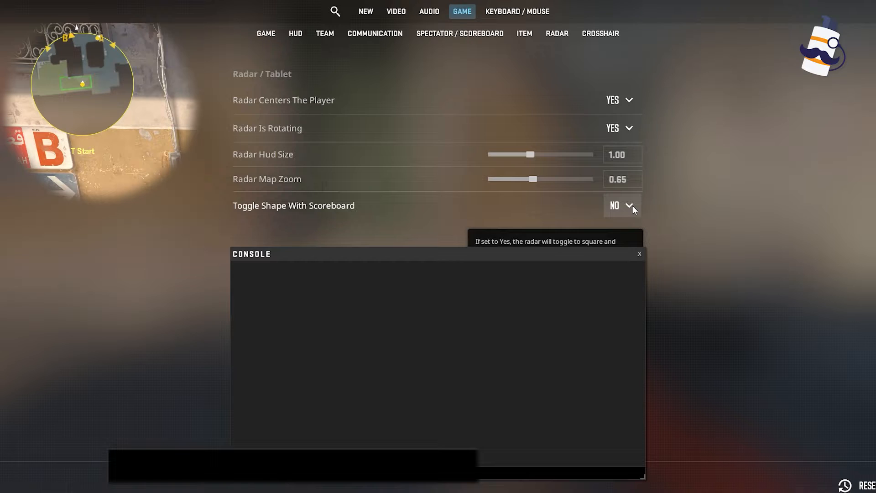
left_click(630, 206)
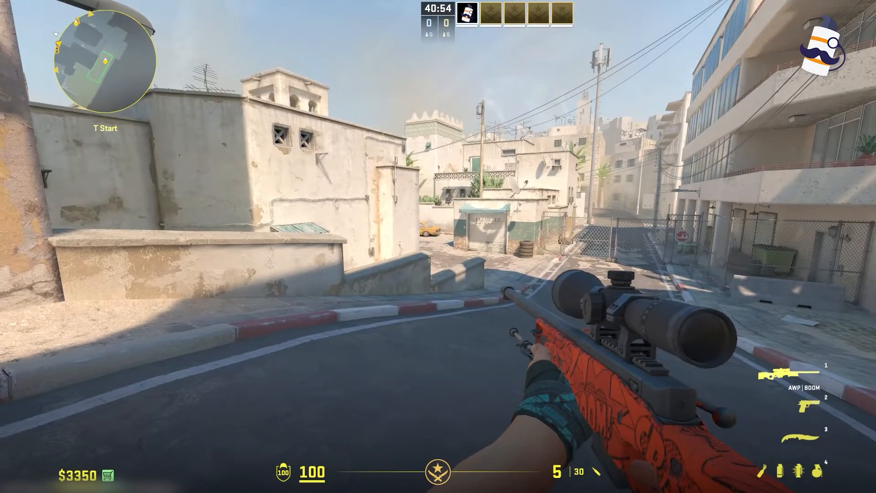
Step: Open the console and enter a radar zoom bind on Caps Lock ('bind capsl')
key("3")
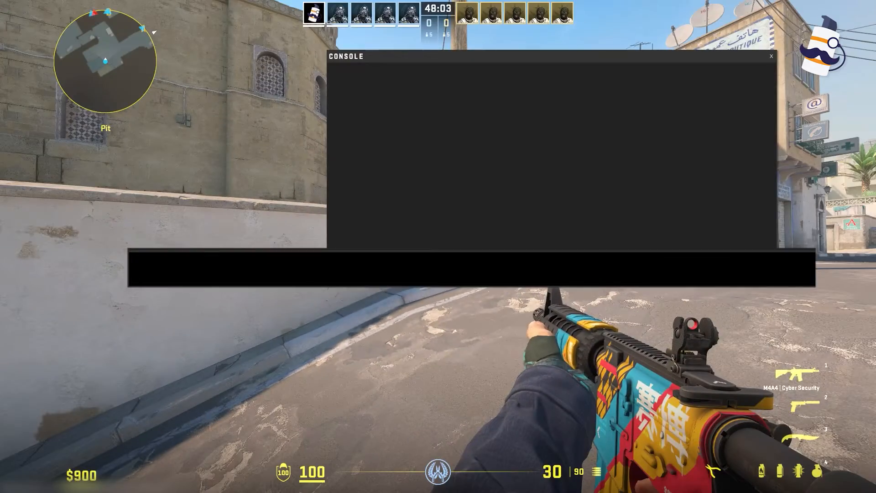
type("bind capsl")
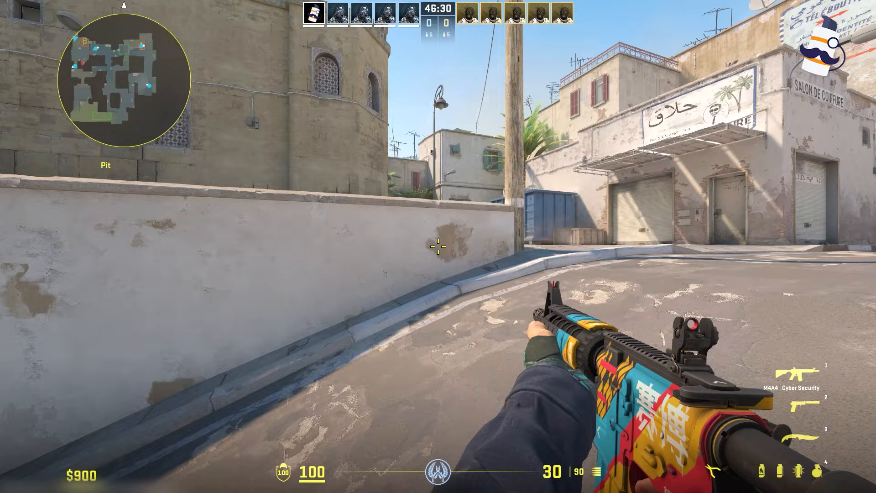
Step: Toggle the radar zoom back to the close-up local view near Long Doors
key("tab")
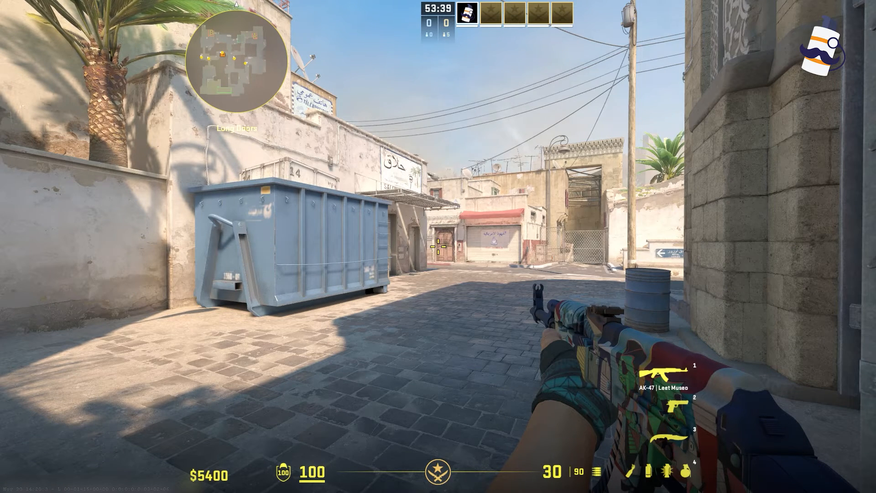
Step: Apply a HUD safe zone value of 0.8 through the console, then close it
type("safezonex")
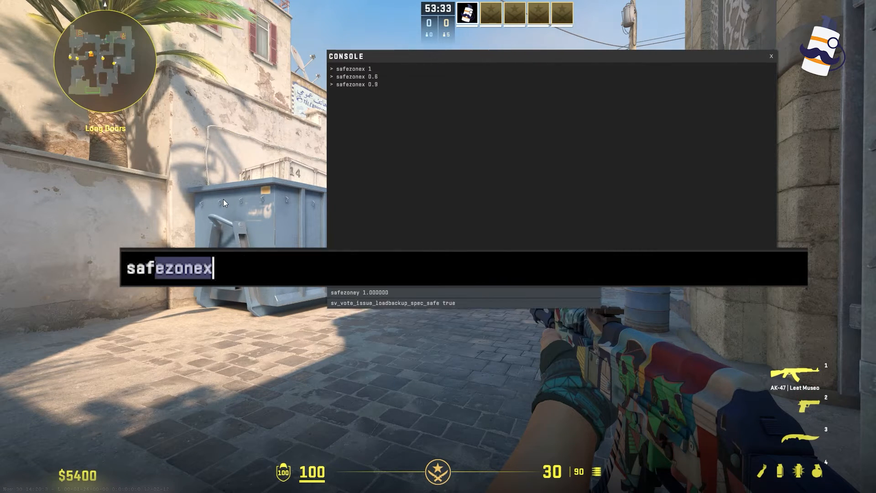
key("Enter")
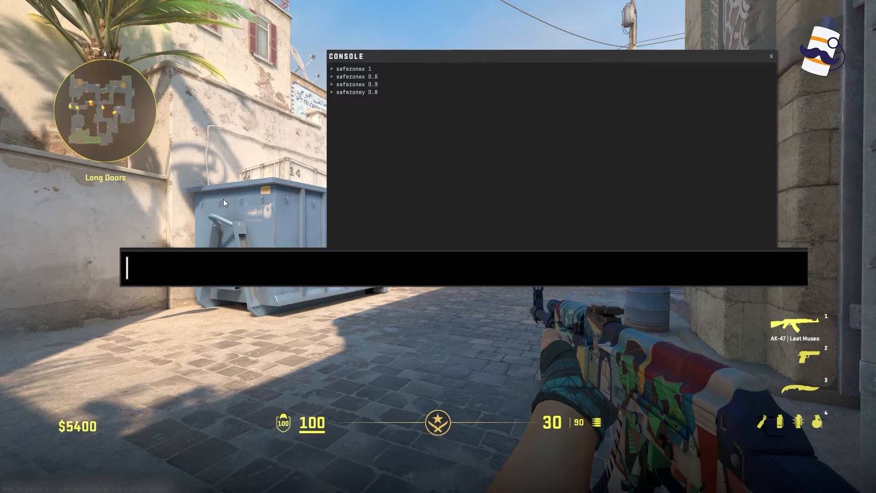
key("`")
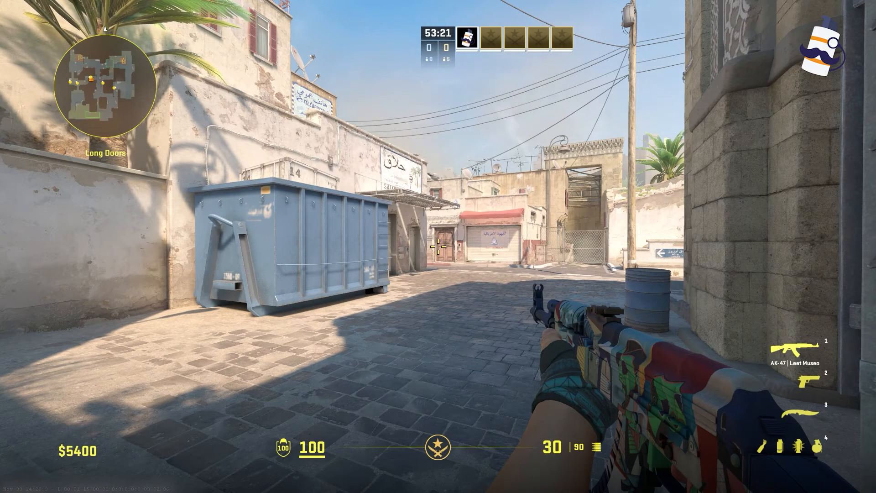